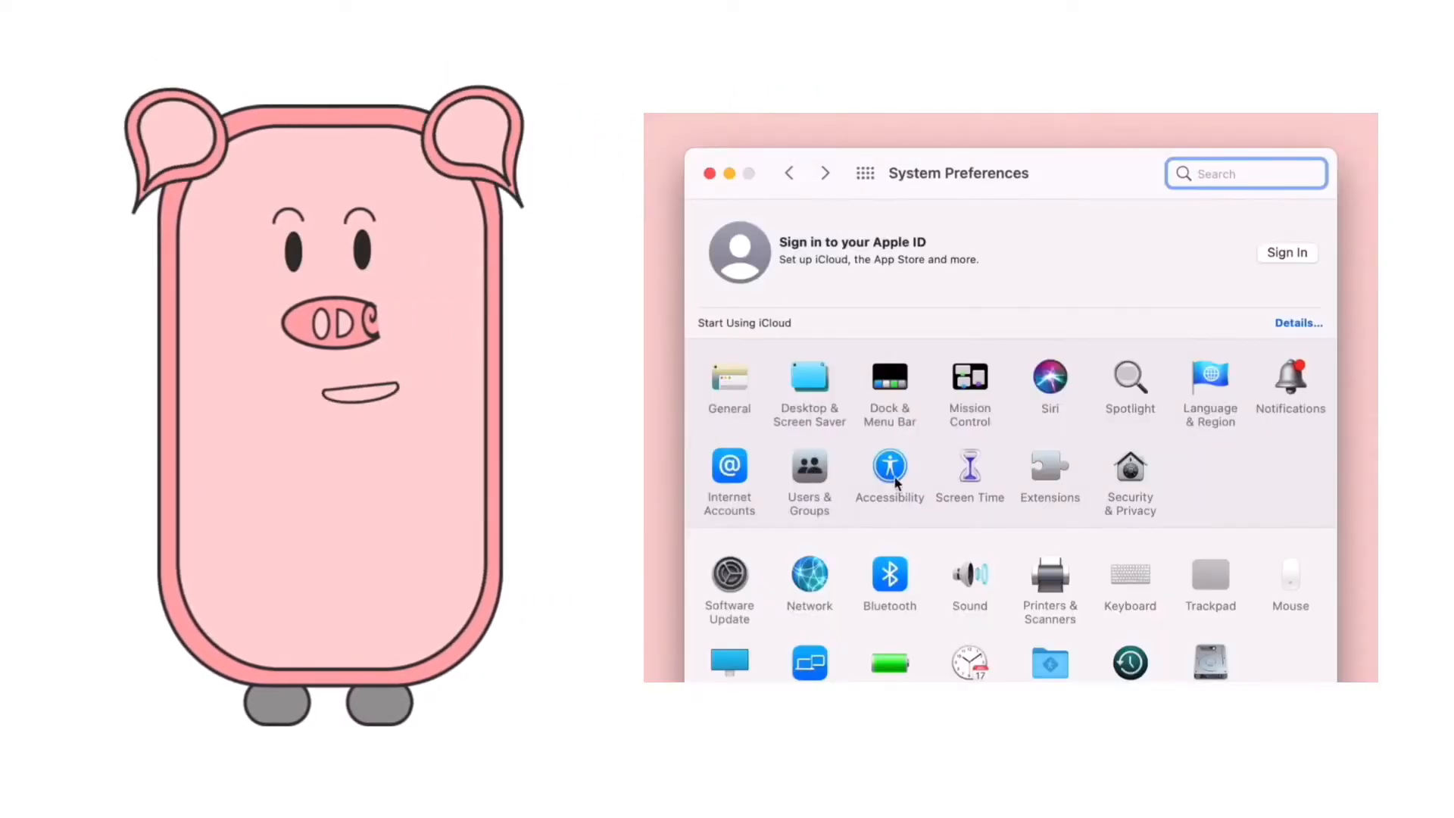
Step: Set the Stick Out Tongue facial-expression switch to perform a Right Click in Pointer Control
left_click(891, 469)
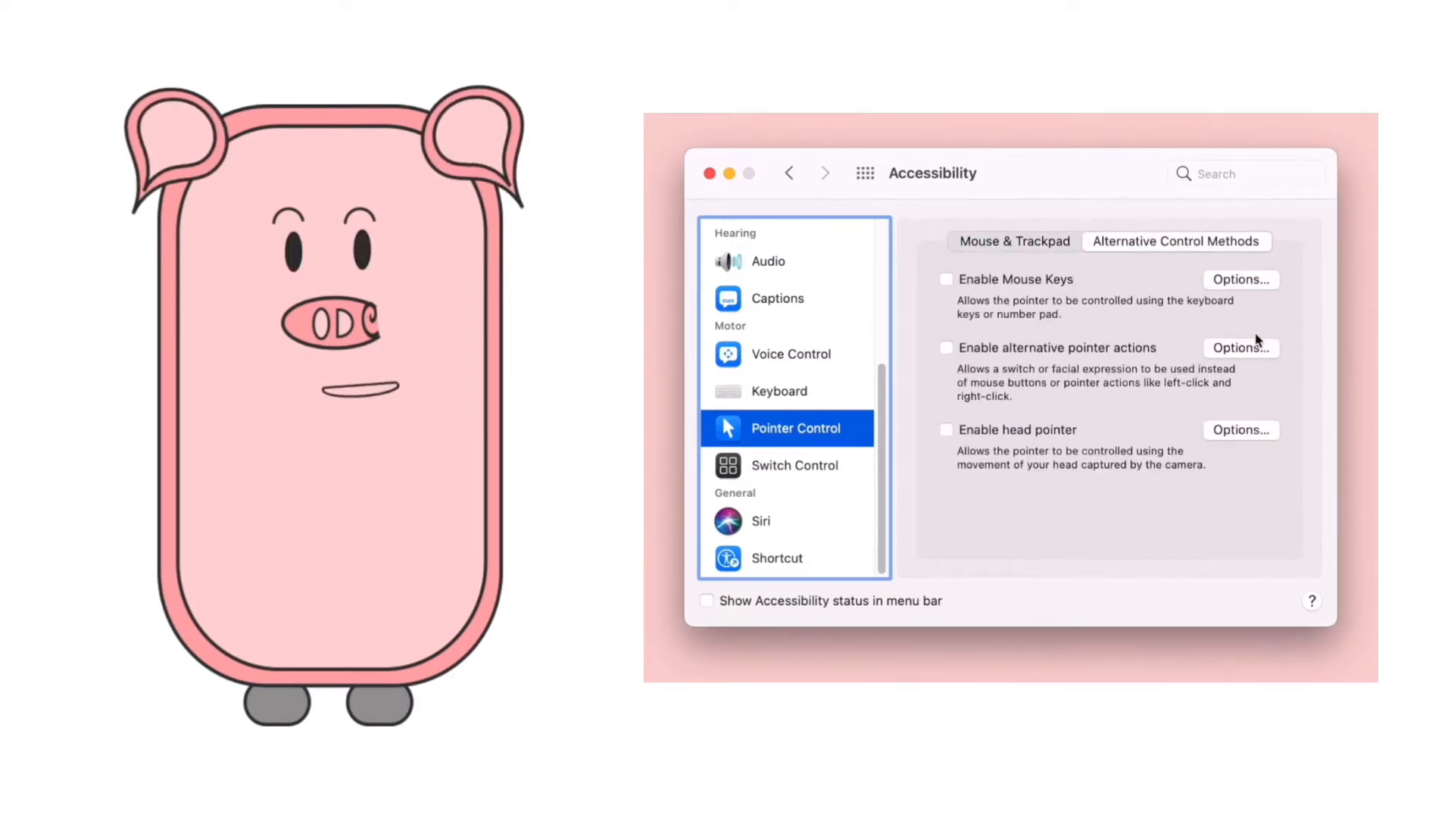
left_click(1241, 347)
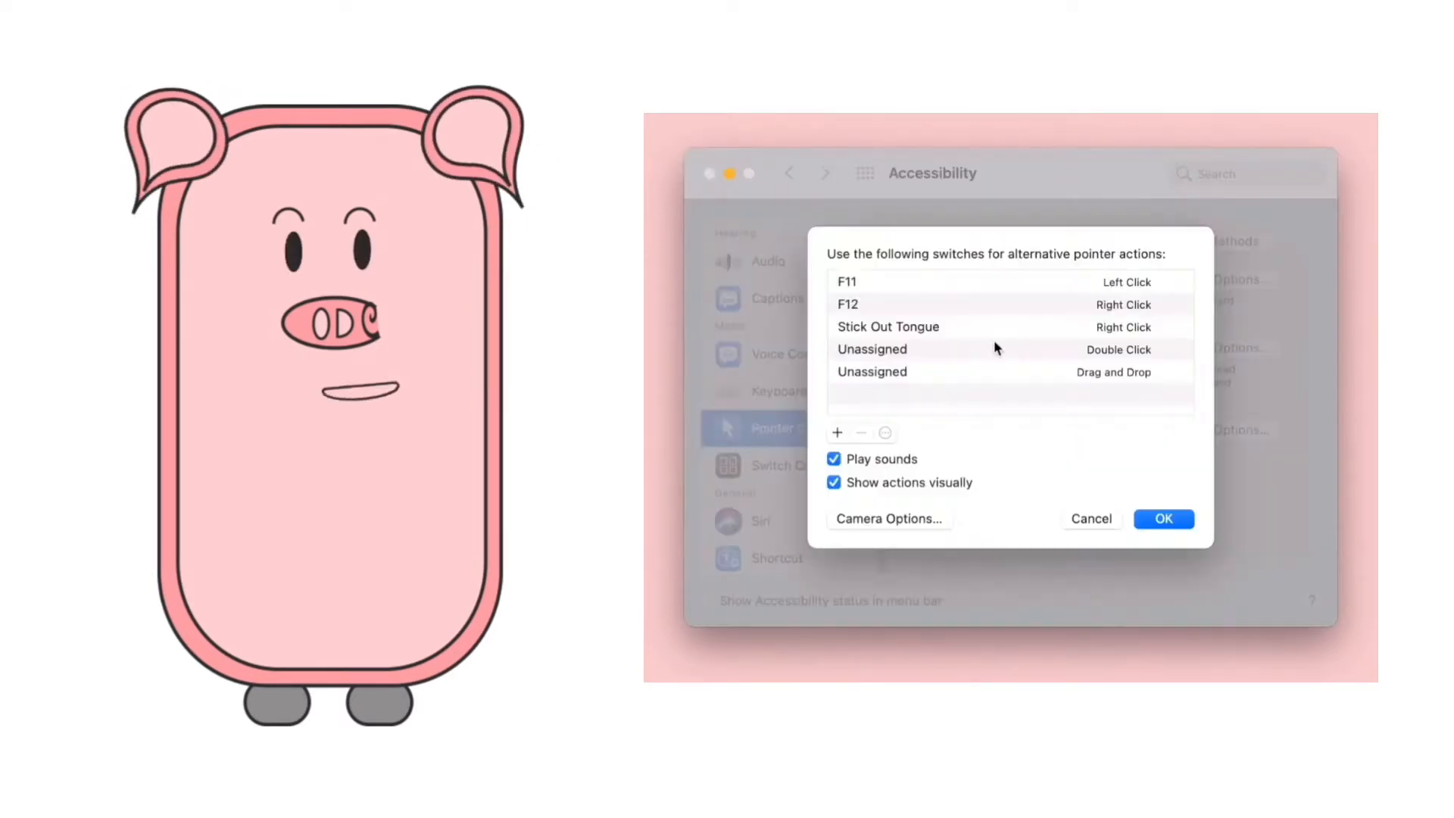
left_click(887, 328)
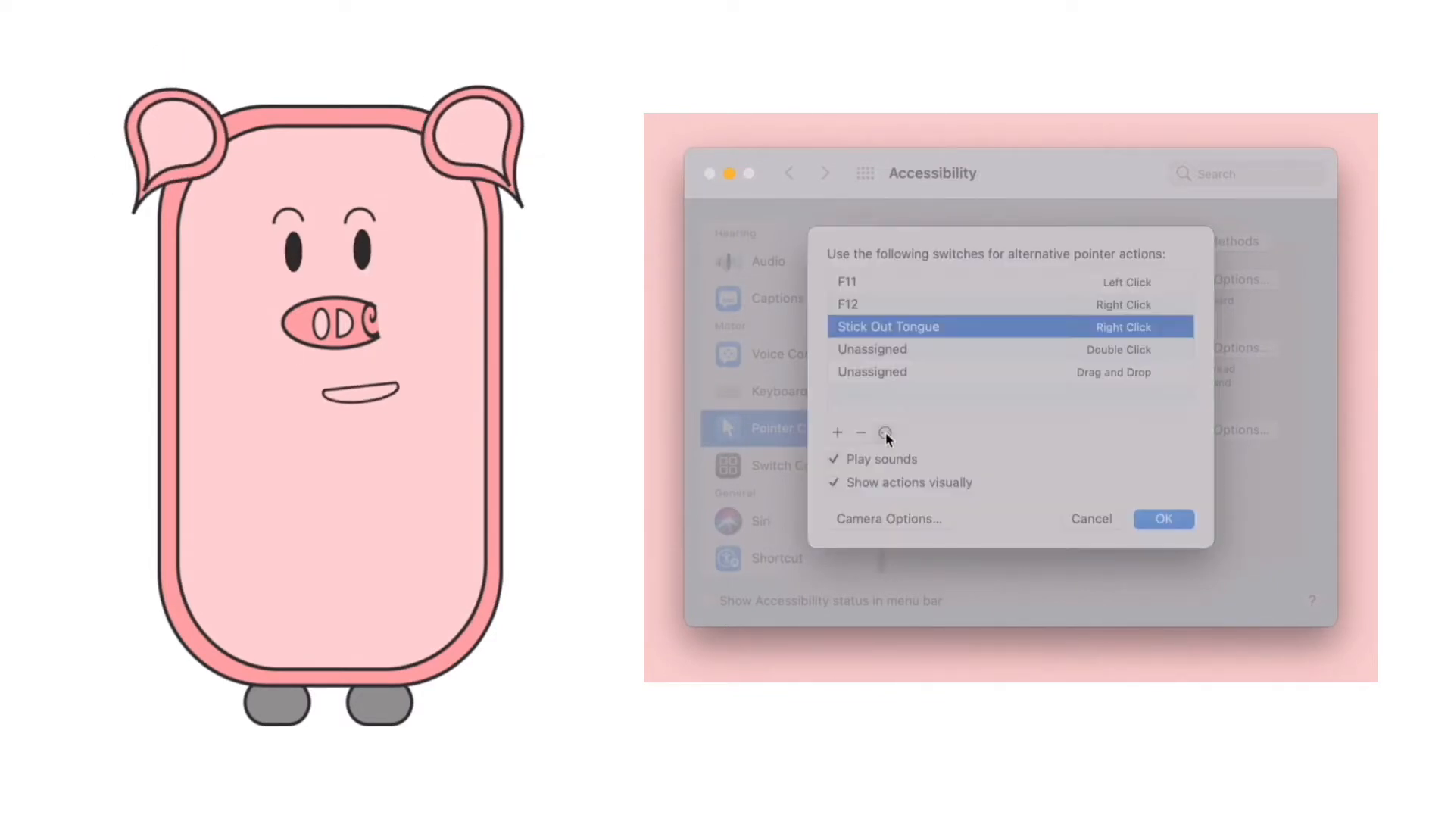
left_click(836, 431)
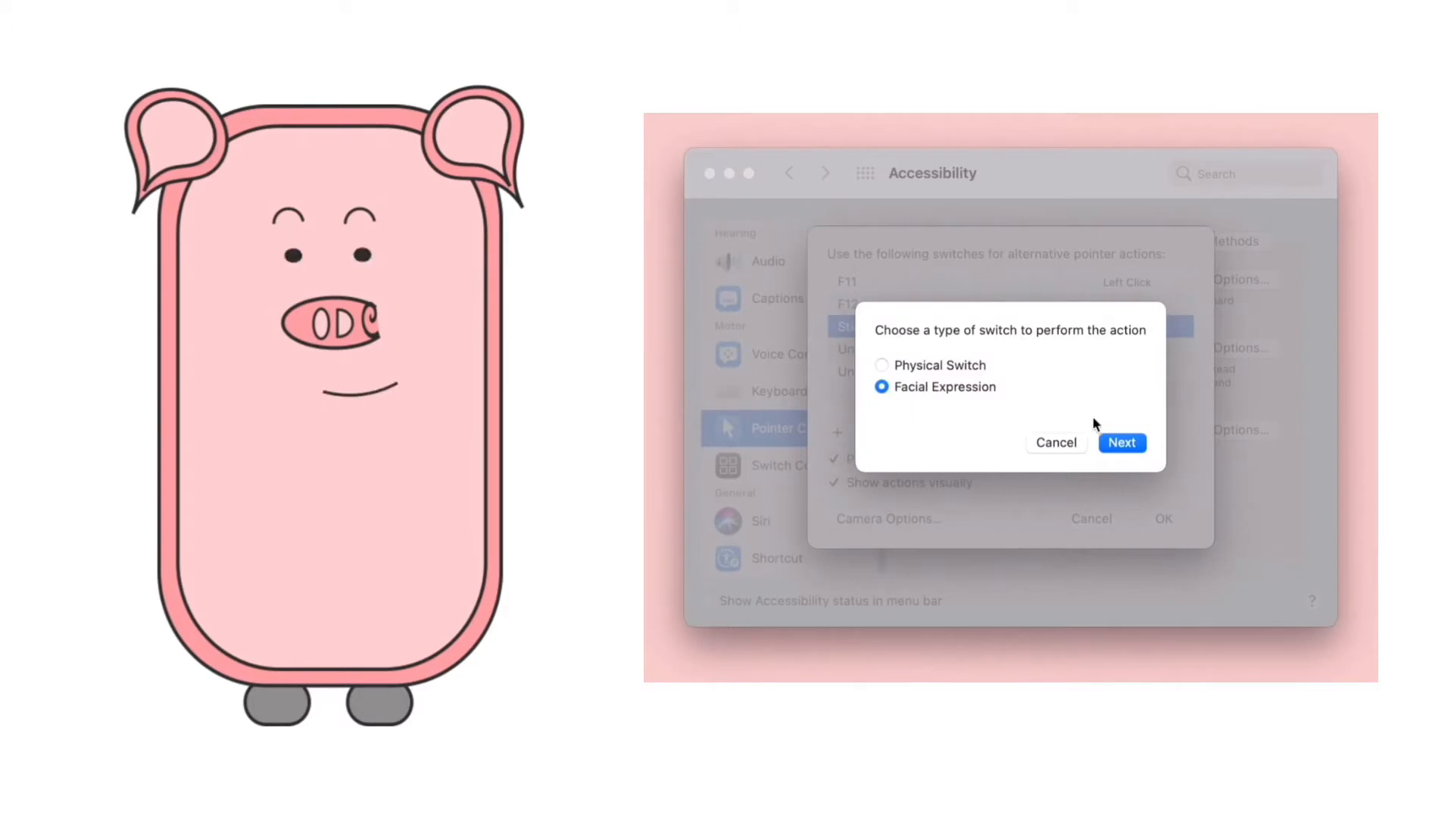
left_click(1121, 442)
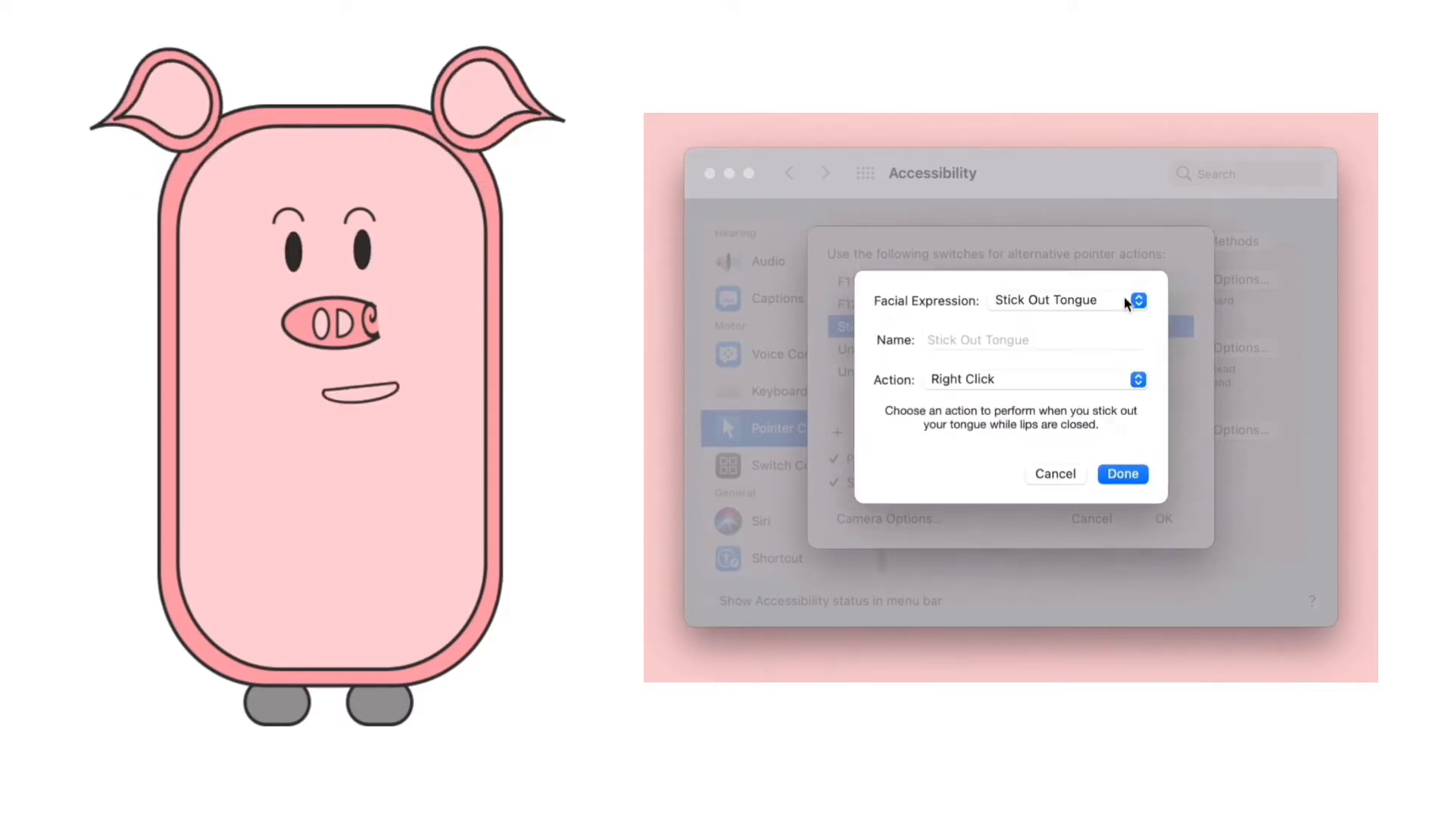
left_click(1139, 299)
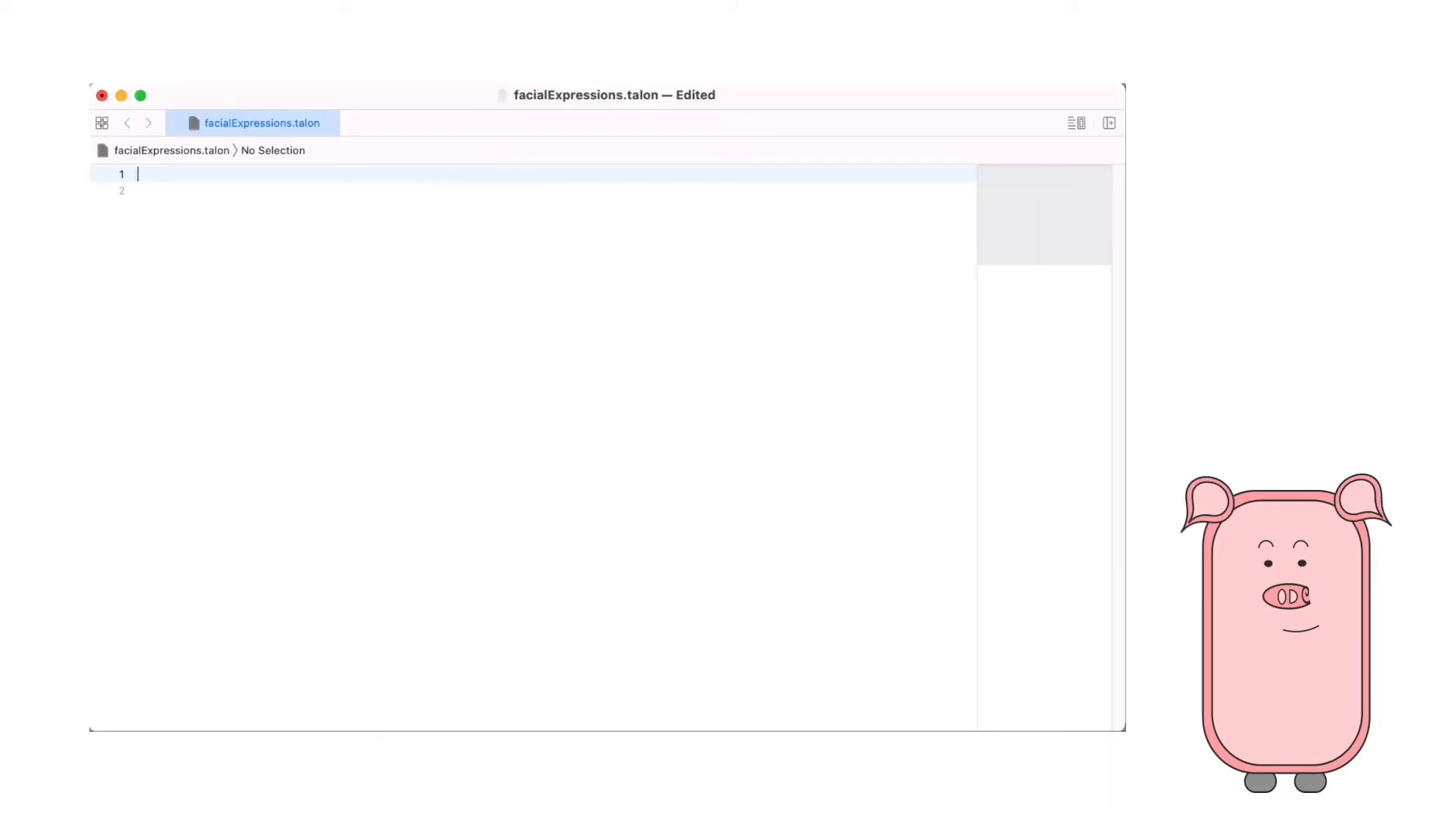
Step: Write face(open_mouth): key(o), face(open_mouth:end): key(n), then start face(pucker_lips_outwards):
type("face")
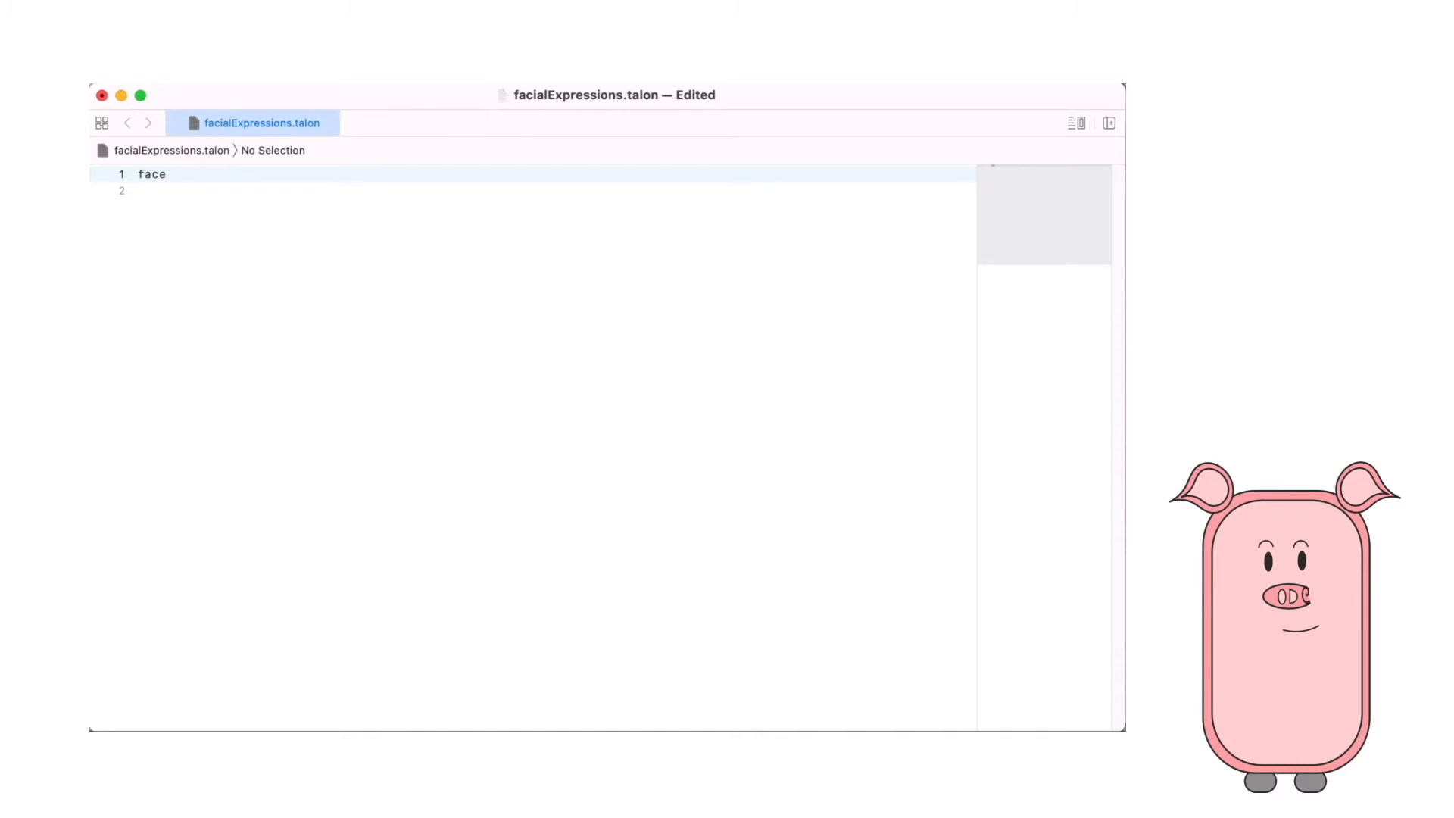
type("(")
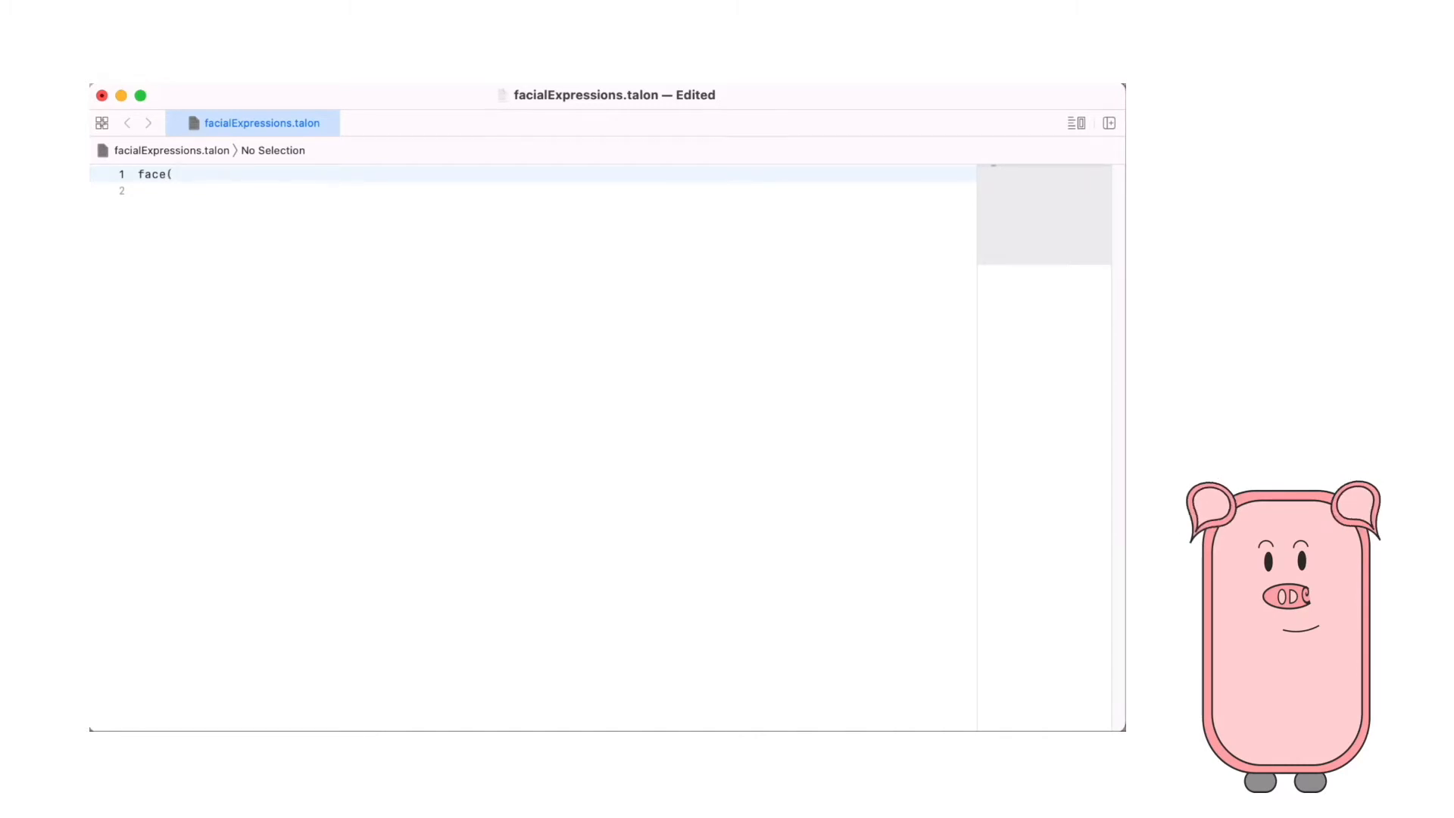
type("open_mouth)")
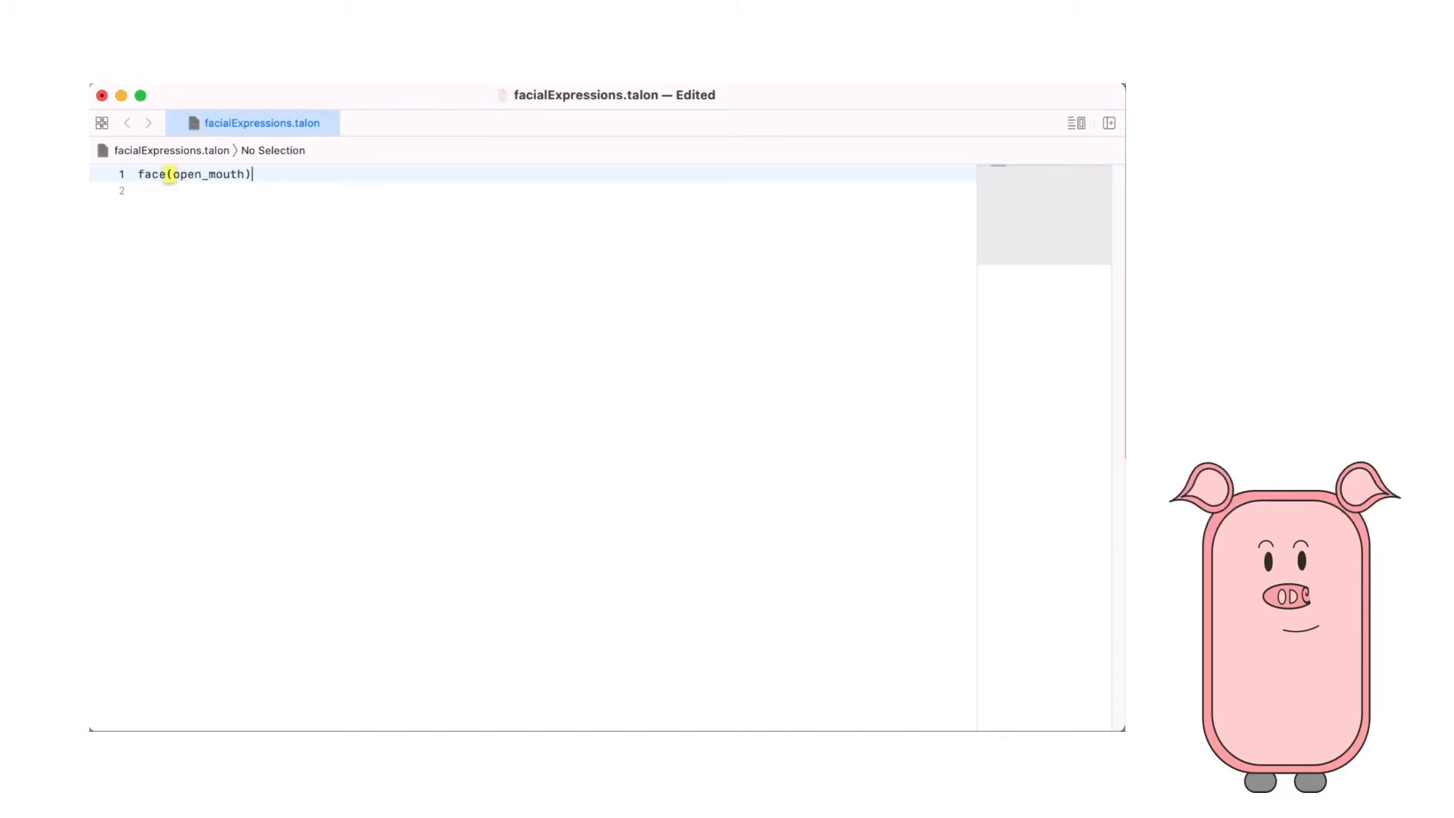
type(":")
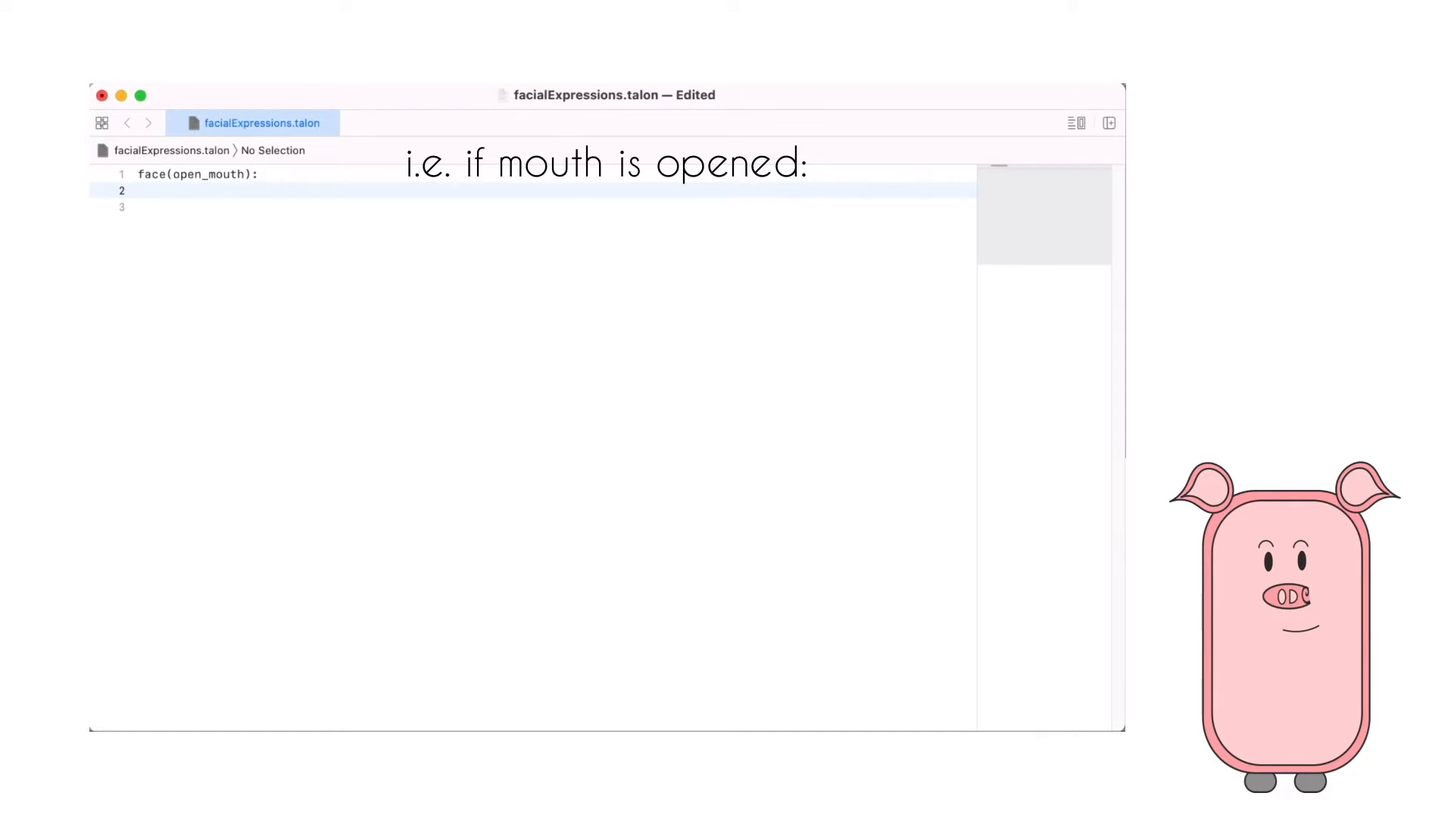
type("key(o")
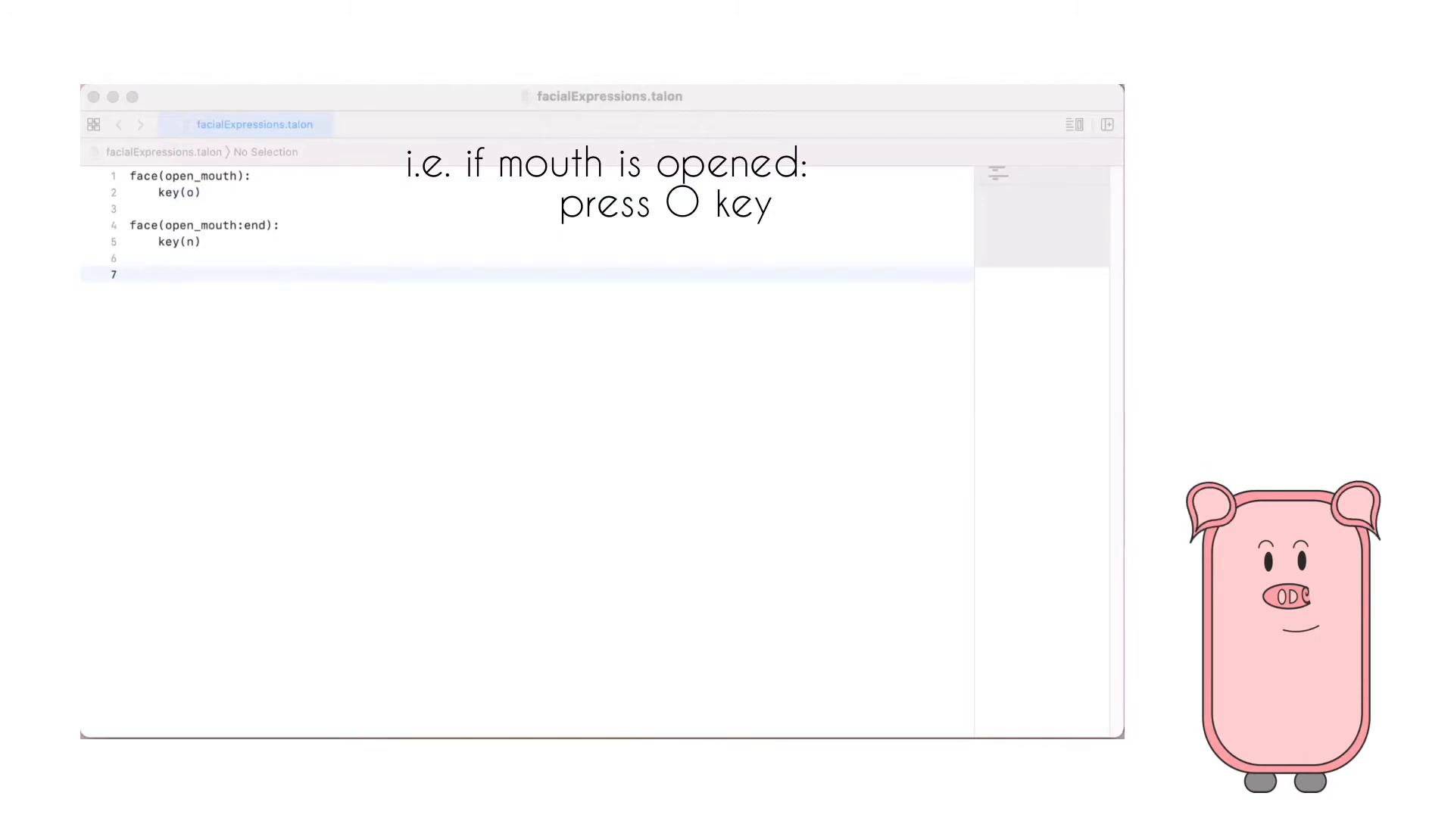
type("face(pucker_lips_outwards):")
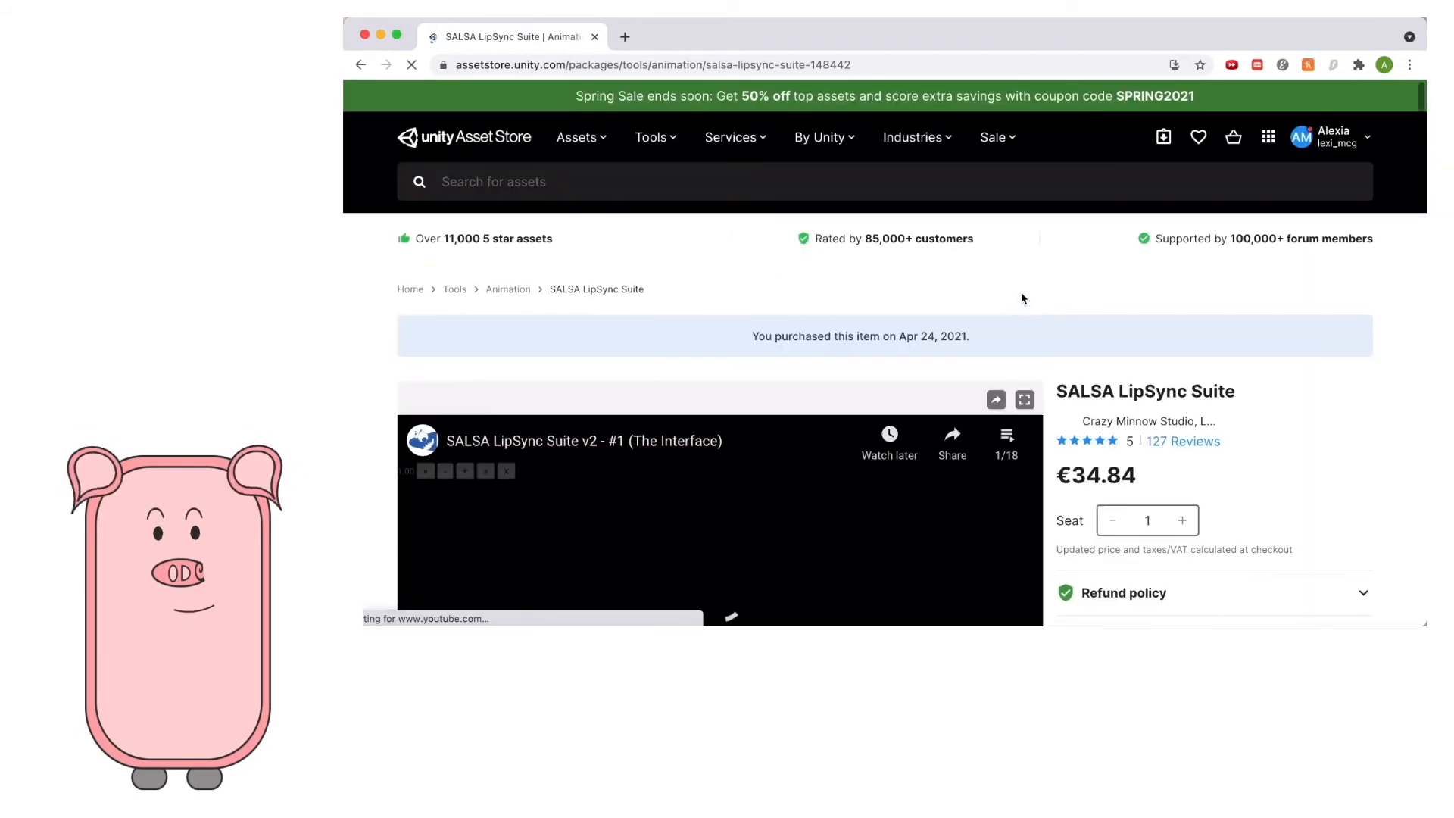
Step: Scroll down the SALSA LipSync Suite asset page
scroll("down", 3)
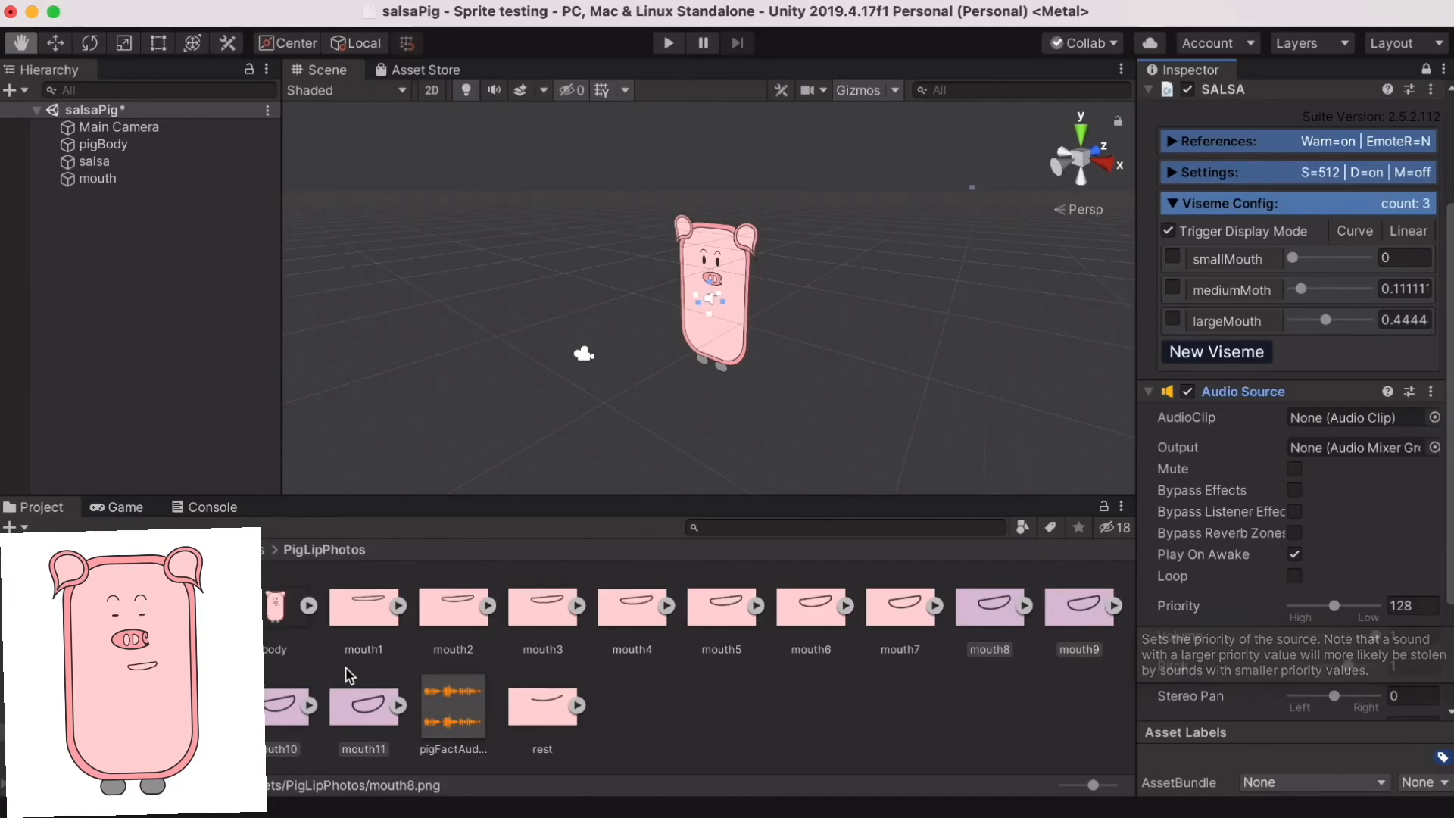
Step: Put the pigFactAudio clip into the SALSA object's Audio Source AudioClip field
left_click(453, 707)
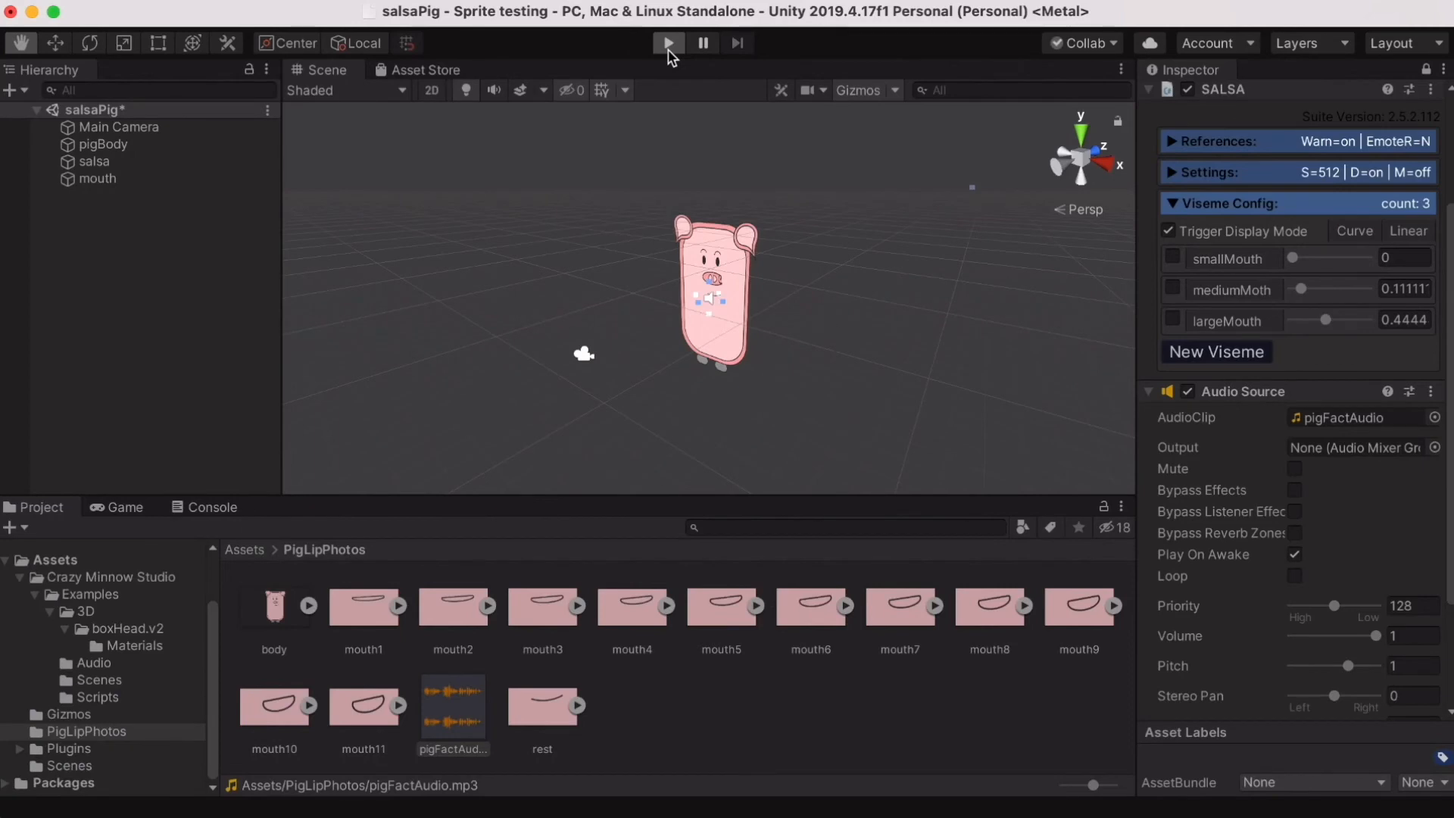
Step: Play the scene to watch the pig lip-sync to the audio, then stop it
left_click(670, 42)
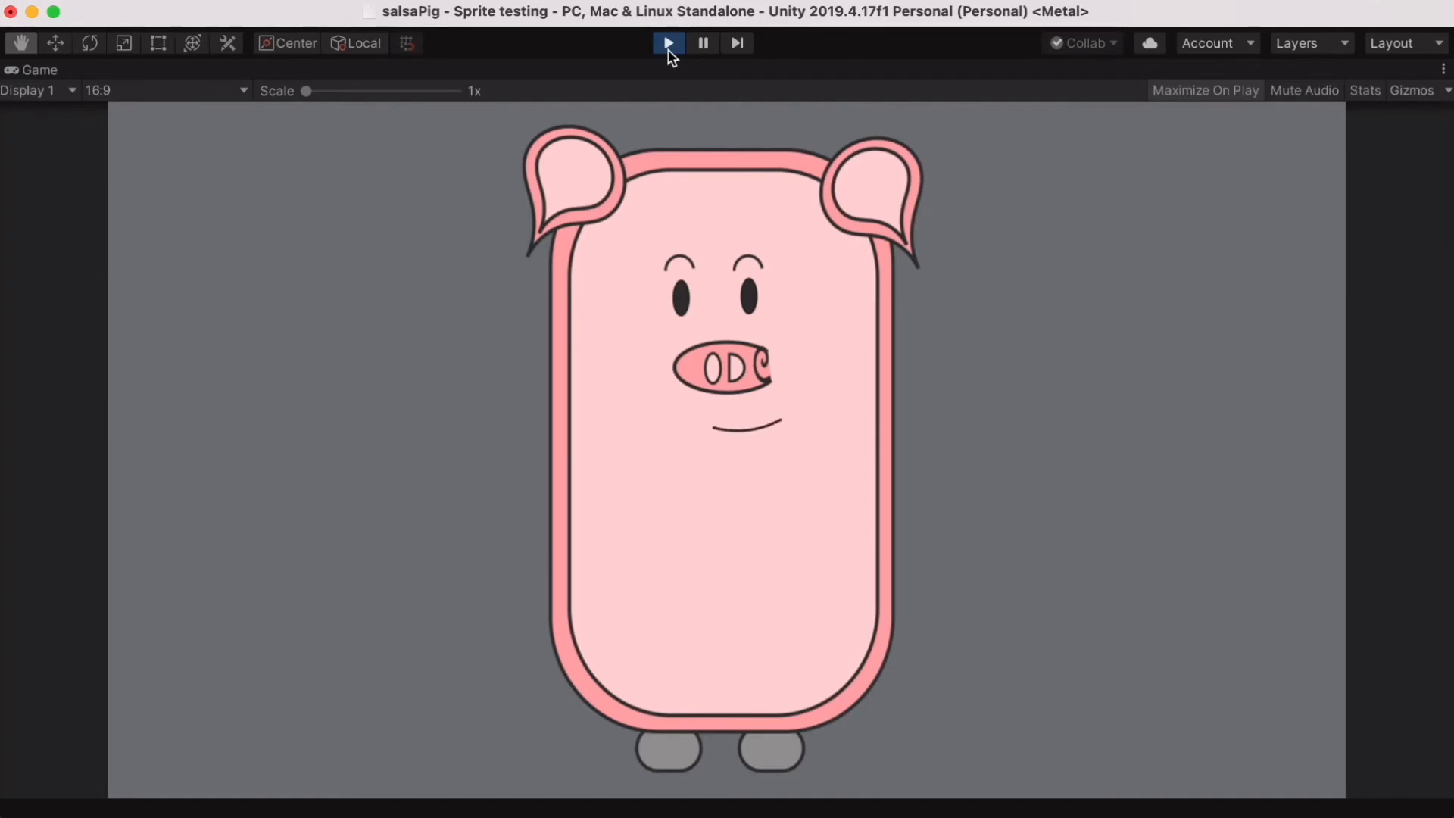
left_click(669, 42)
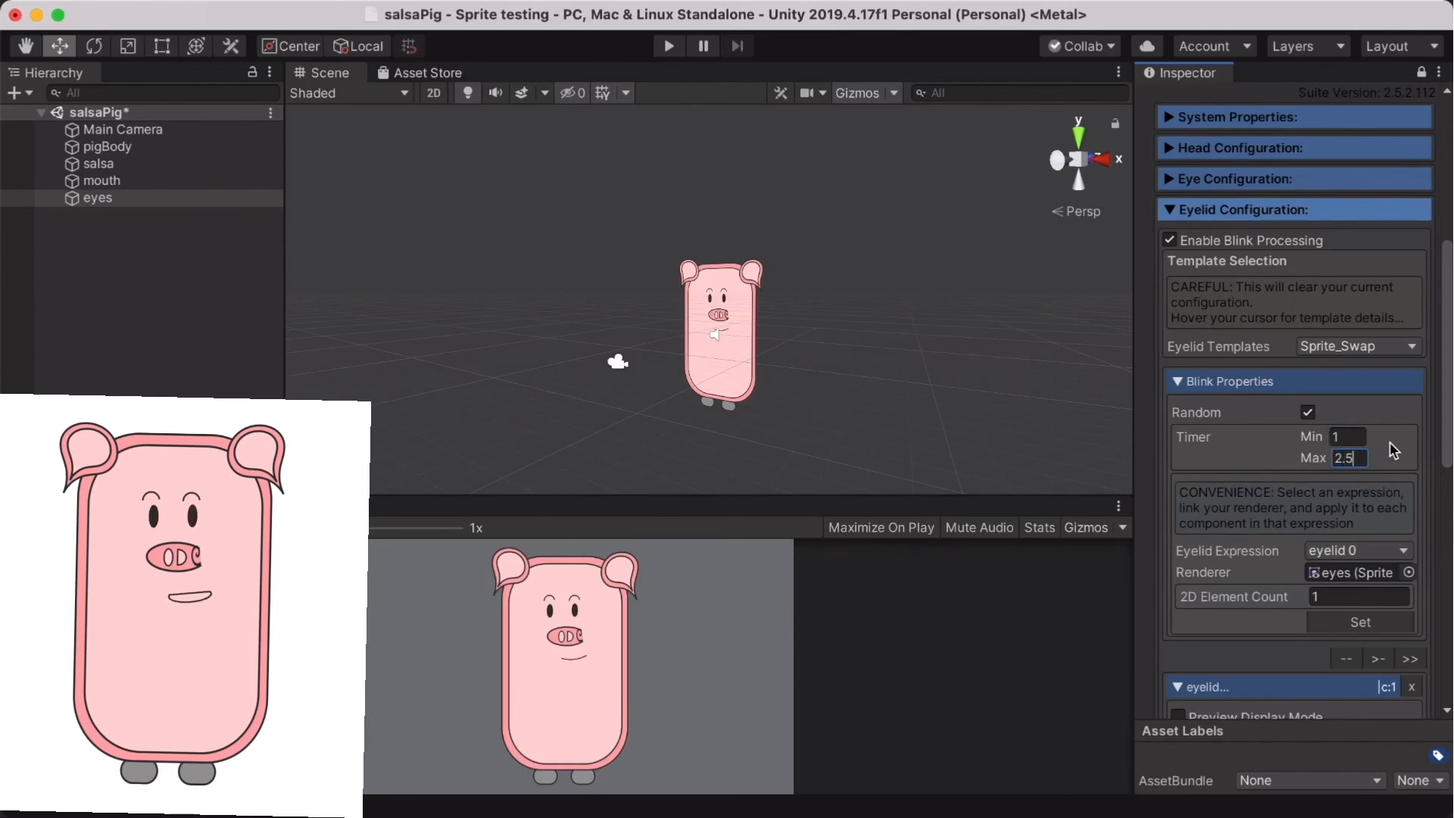
mouse_move(682, 27)
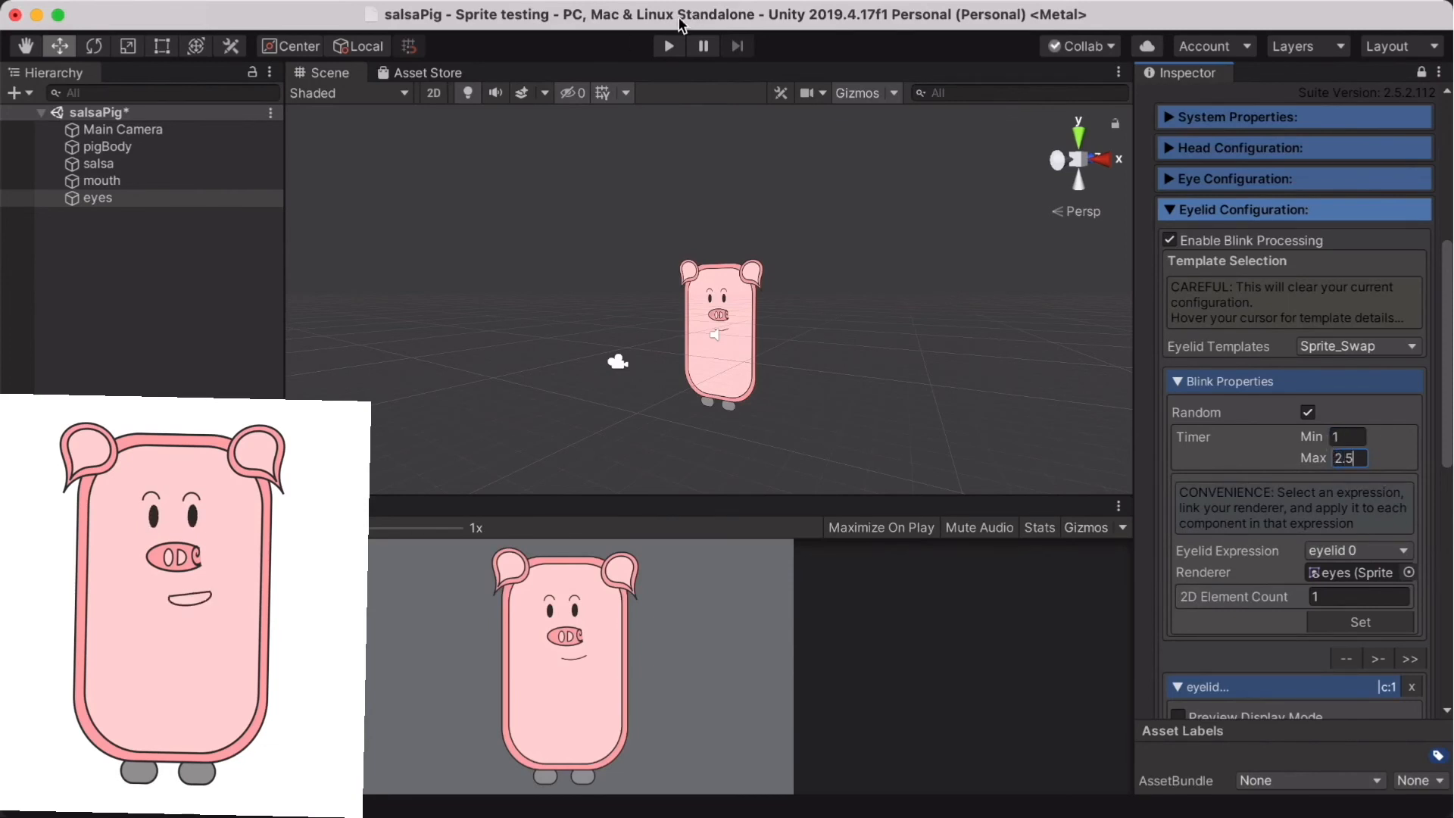